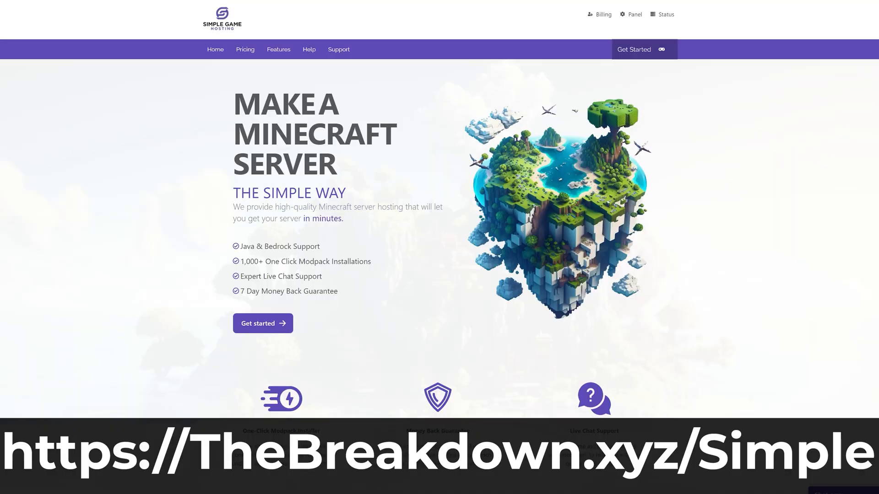
- Browse the Simple Game Hosting panel, then save the server settings and restart the server
scroll(down, 3)
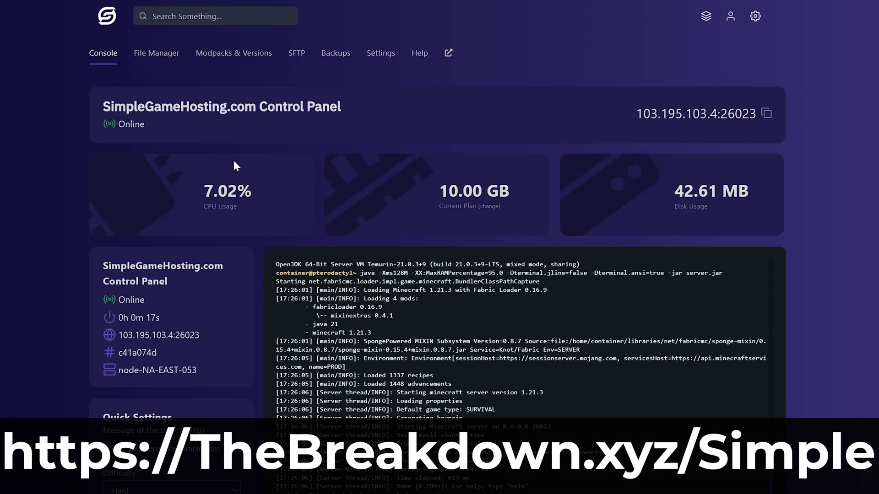
click(380, 52)
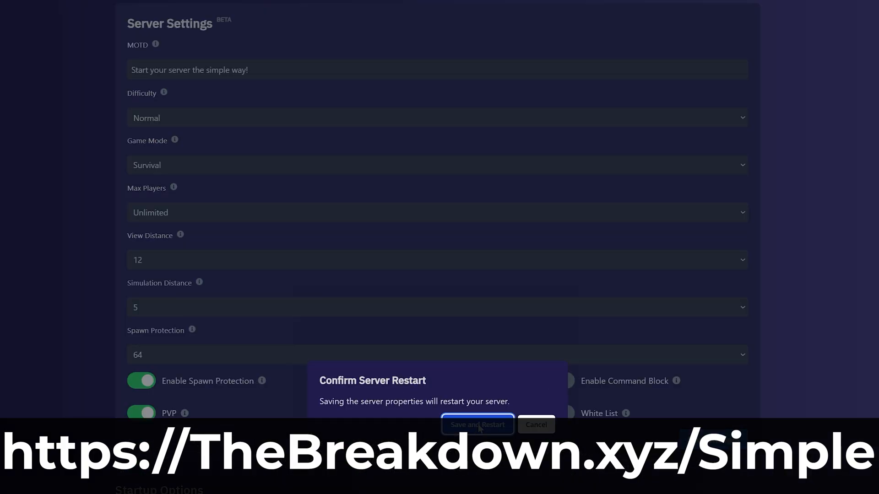
click(477, 425)
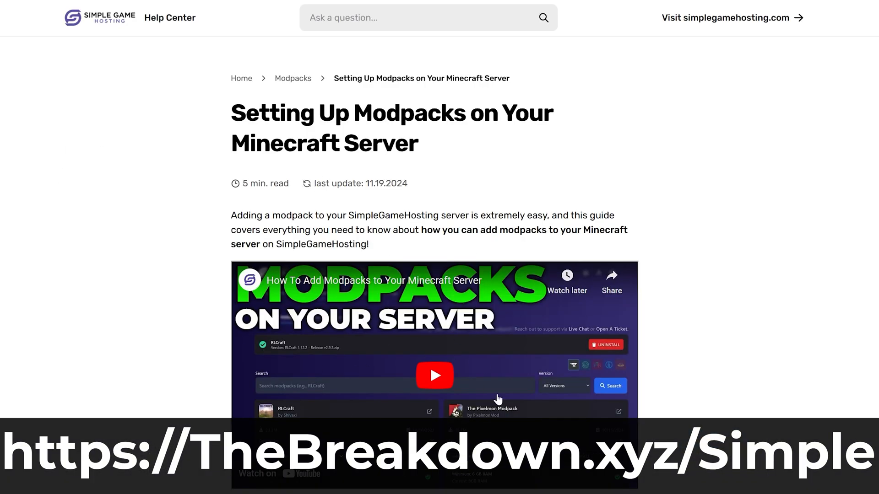
- Set the expected player count in the pricing calculator and return to the YouTube tutorial tab
scroll(down, 3)
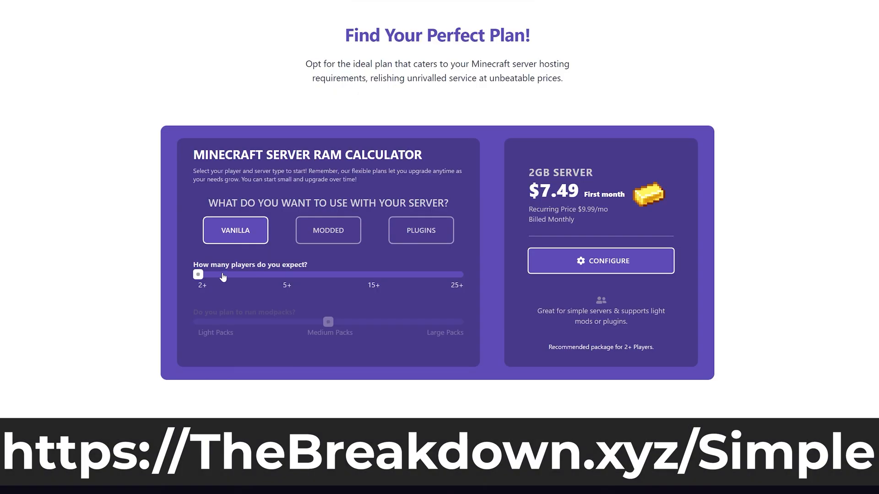
drag(198, 274, 372, 275)
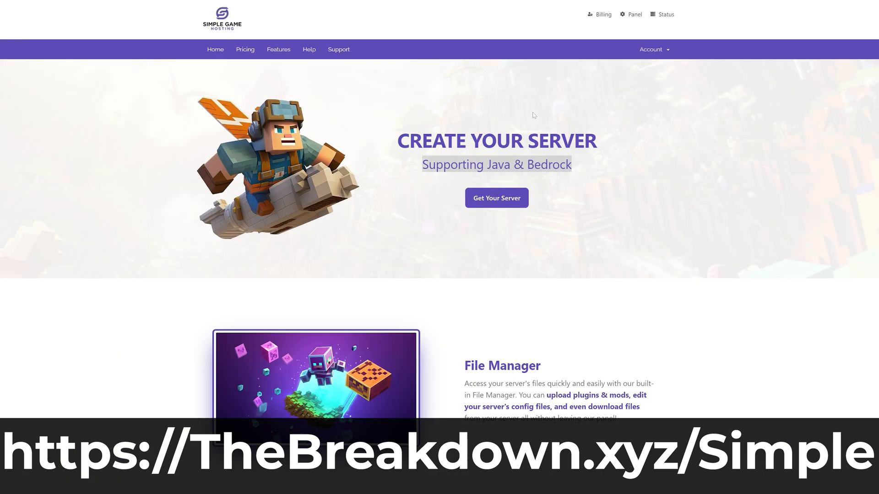
click(630, 14)
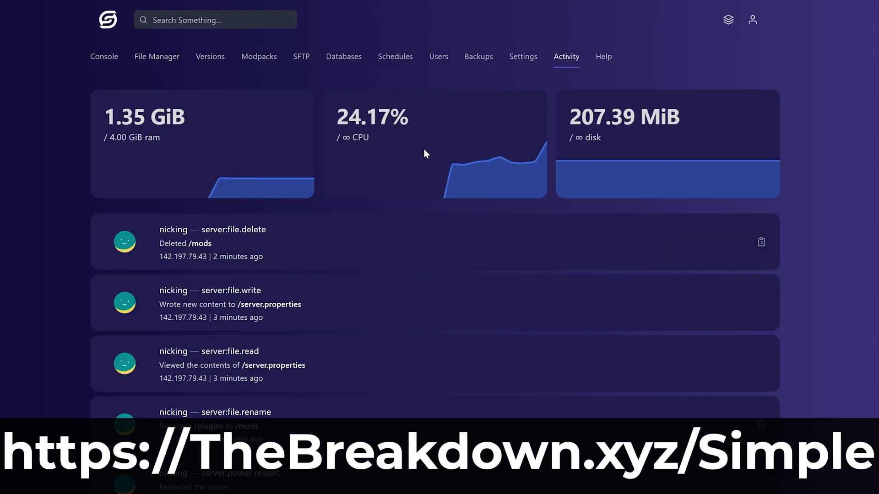
click(394, 56)
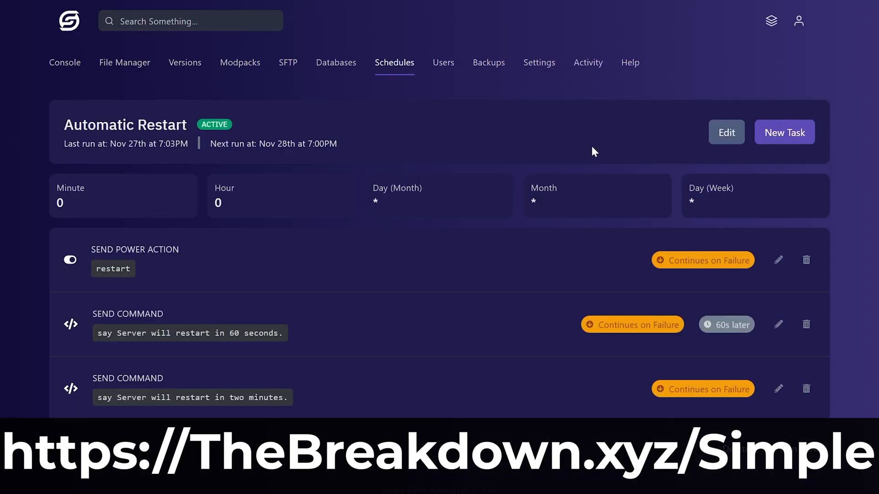
mouse_move(252, 237)
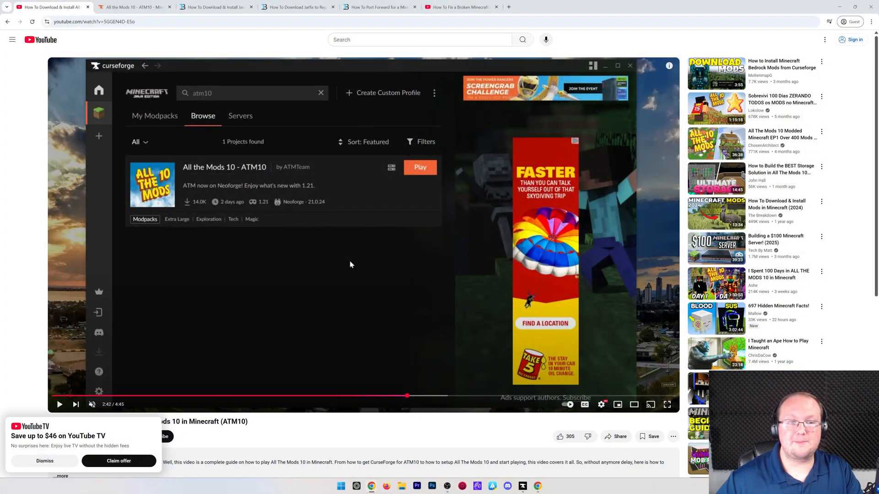
scroll(down, 3)
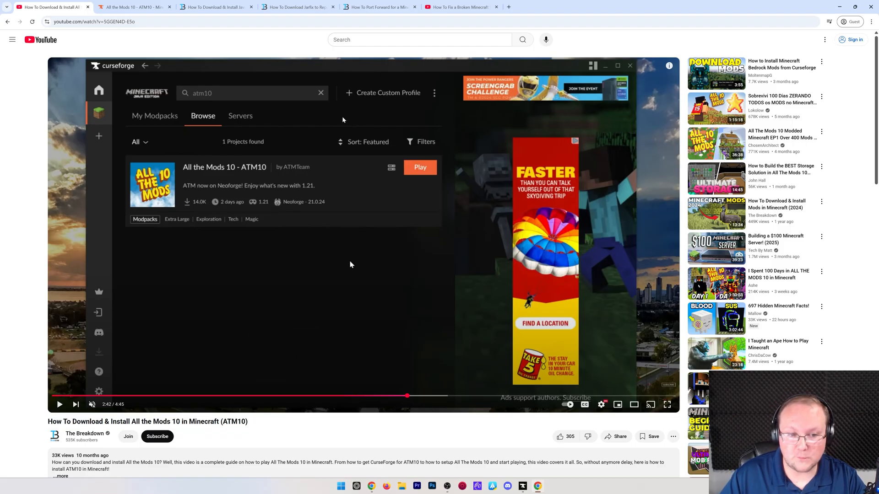
mouse_move(464, 204)
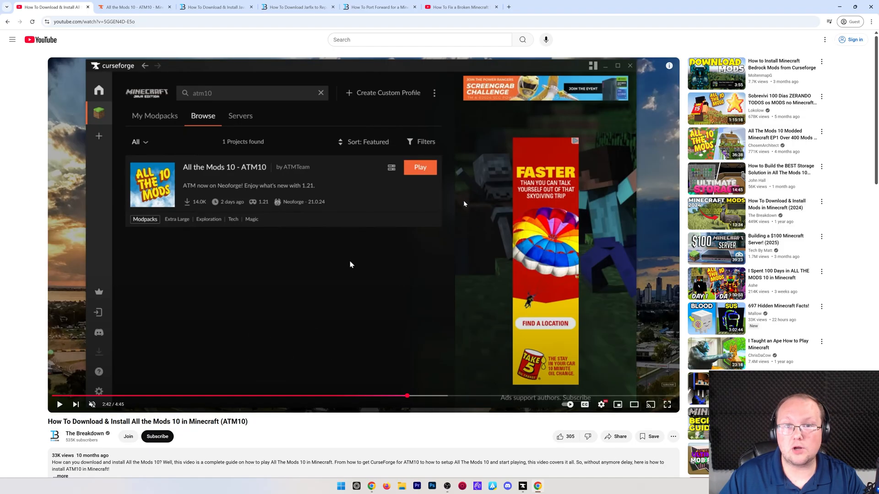
mouse_move(417, 224)
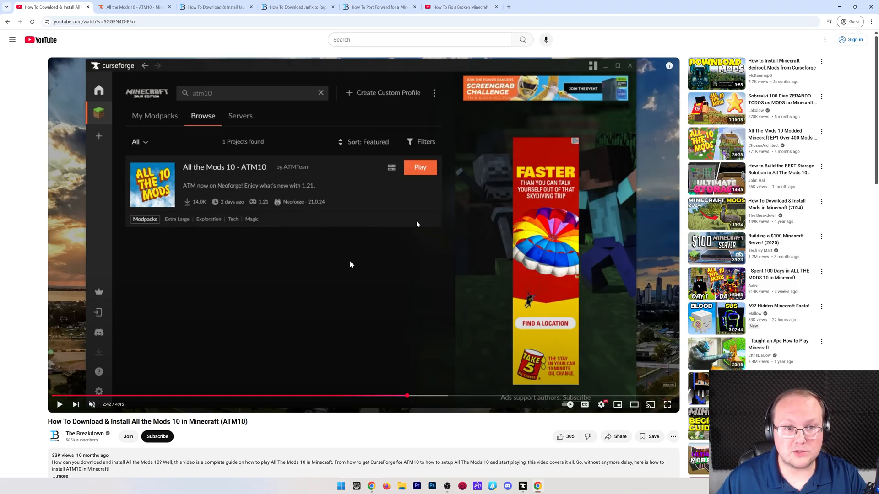
mouse_move(254, 59)
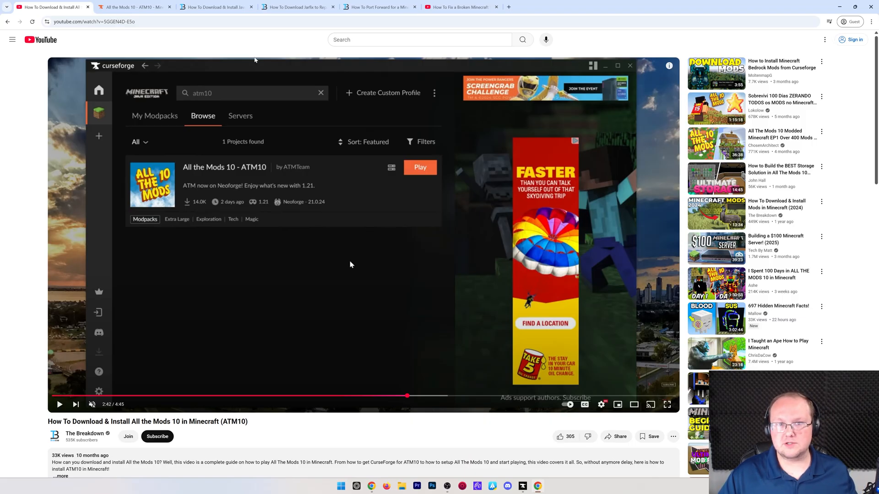
click(92, 21)
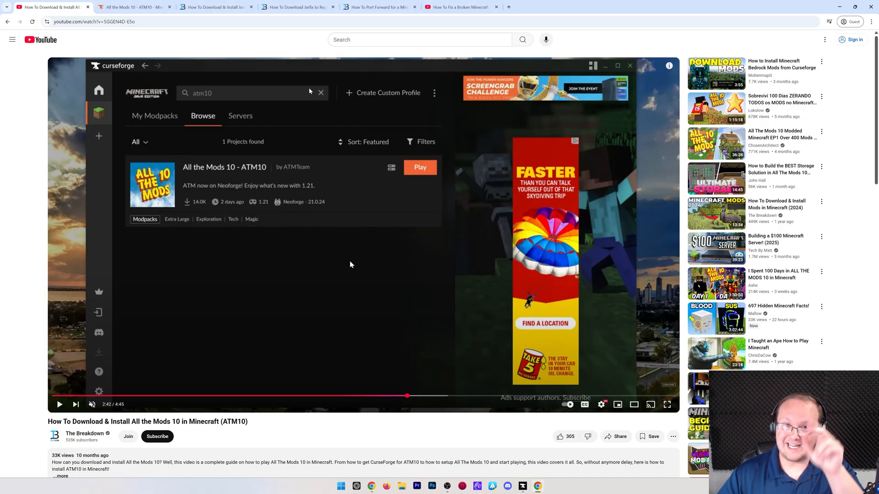
- Open ATM10 release 2.44's additional files and the ServerFiles-2.44.zip options menu
click(134, 7)
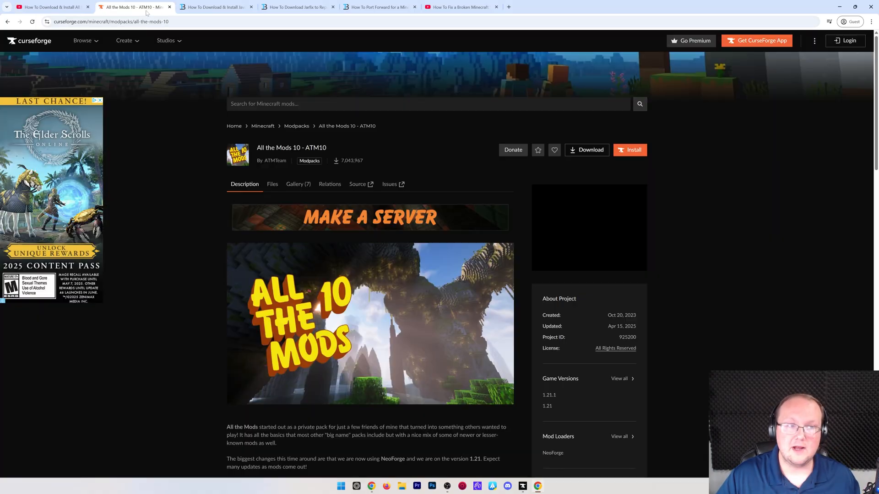
scroll(down, 3)
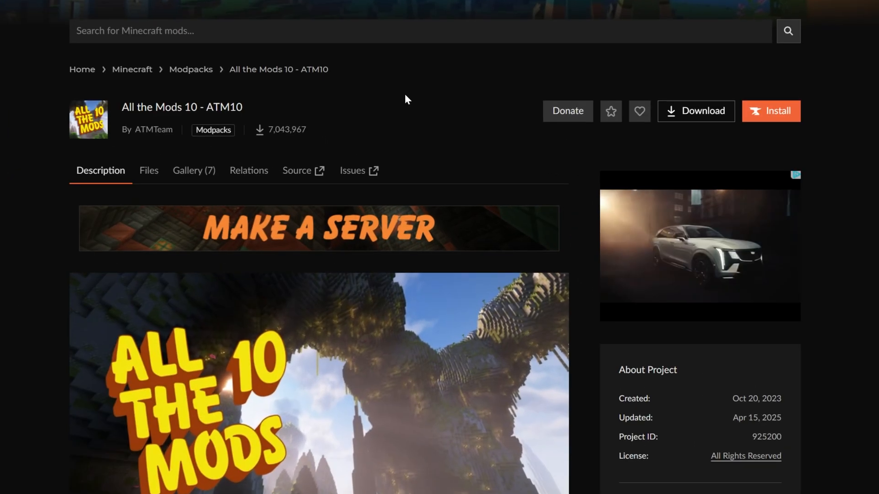
click(148, 170)
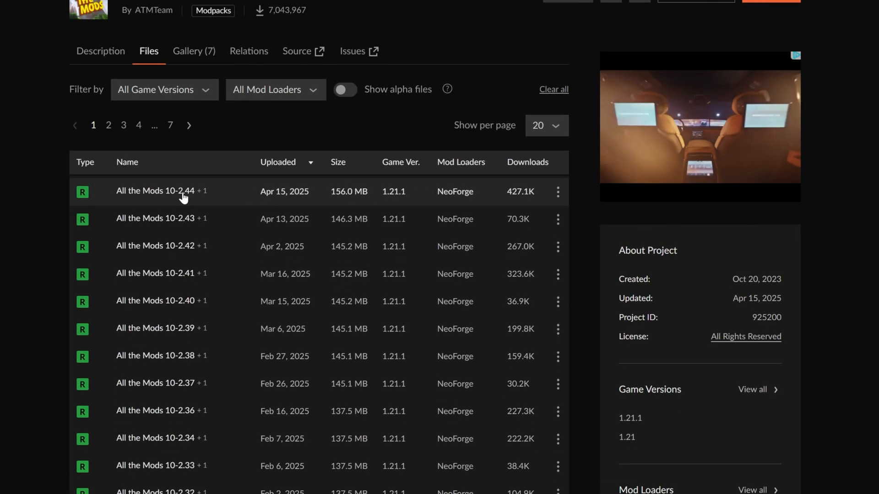
click(155, 191)
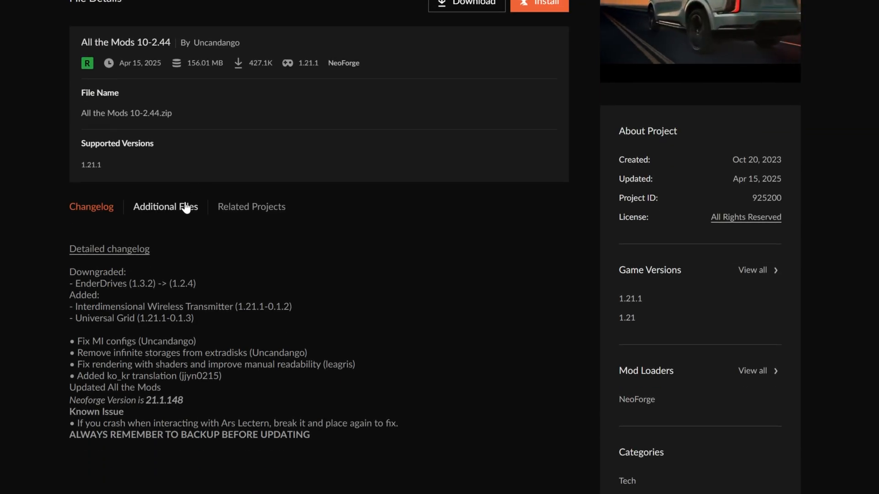
click(165, 206)
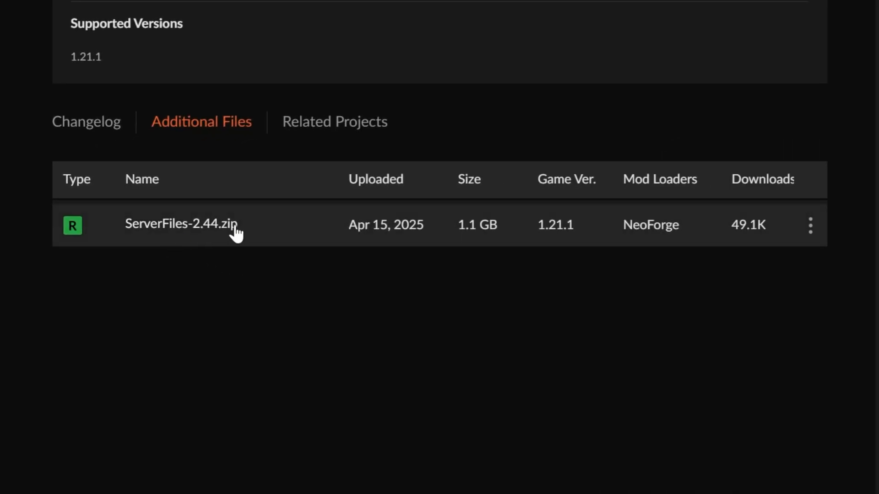
mouse_move(242, 236)
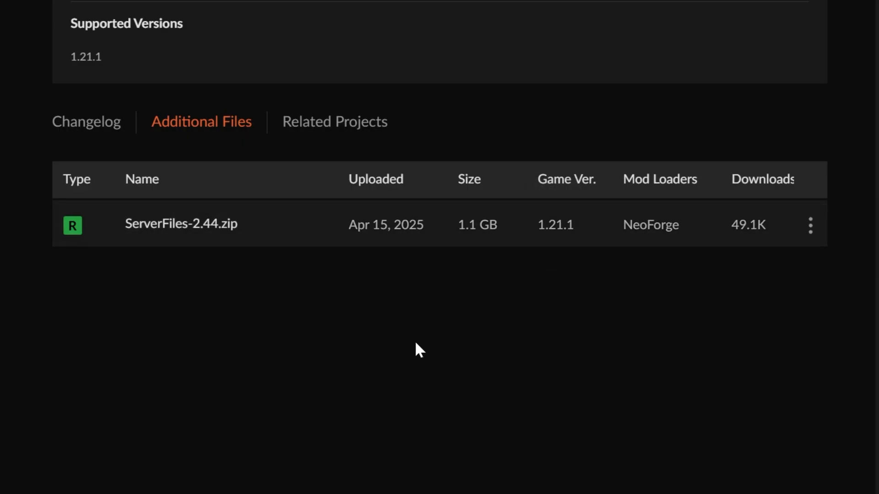
mouse_move(494, 246)
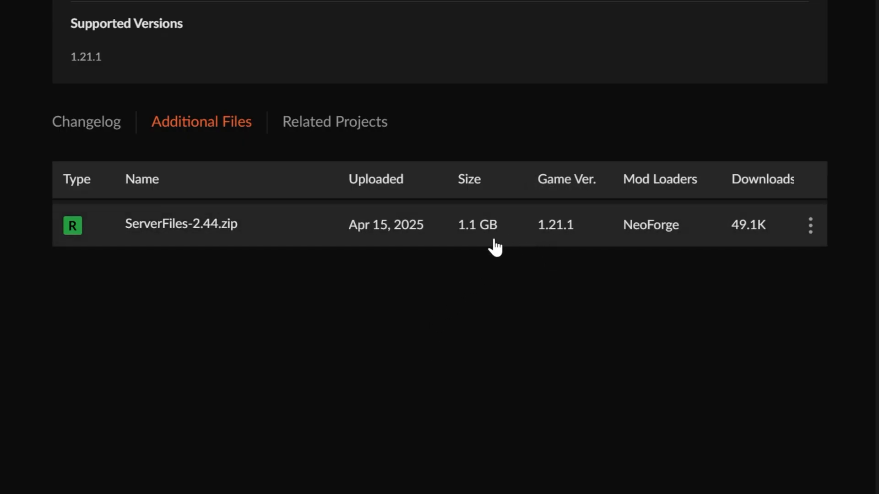
click(809, 225)
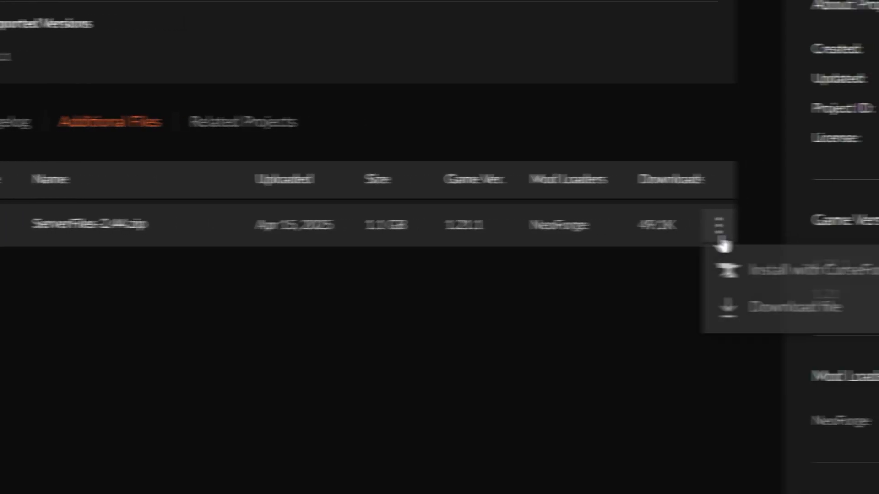
- Download ServerFiles-2.44.zip and save it into the Downloads folder
click(794, 307)
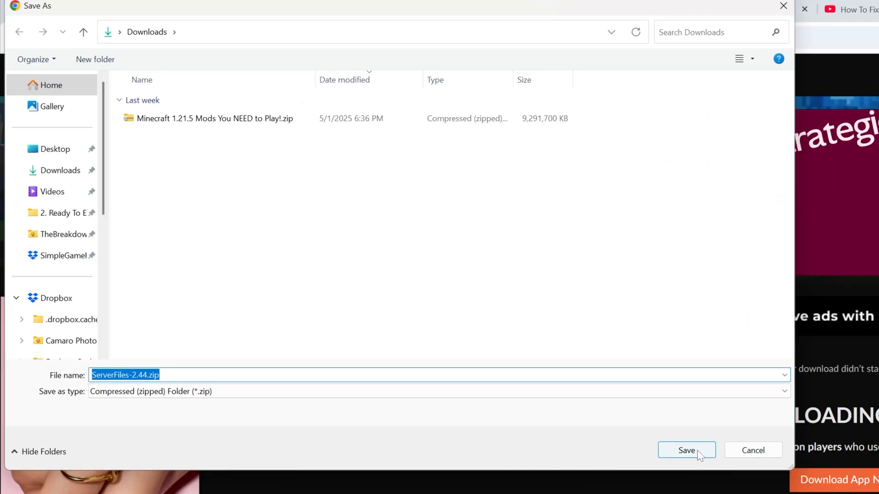
click(686, 450)
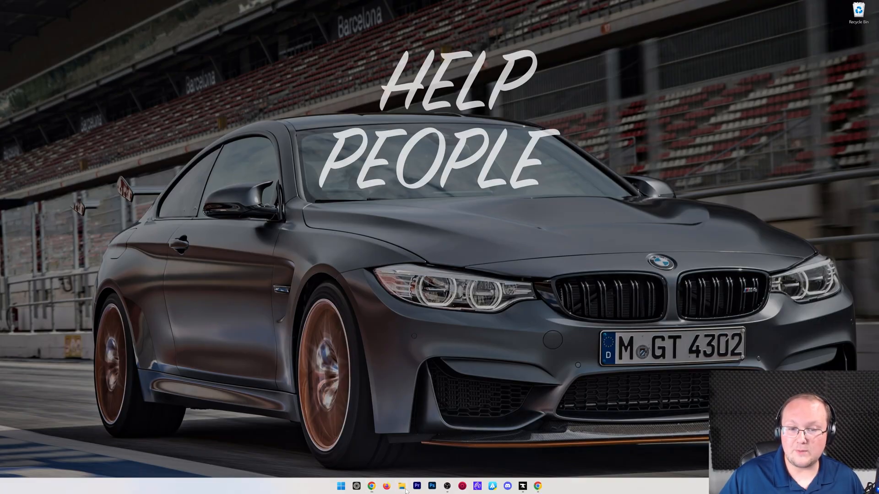
- Extract ServerFiles-2.44.zip on the desktop into a ServerFiles-2.44 folder
click(405, 485)
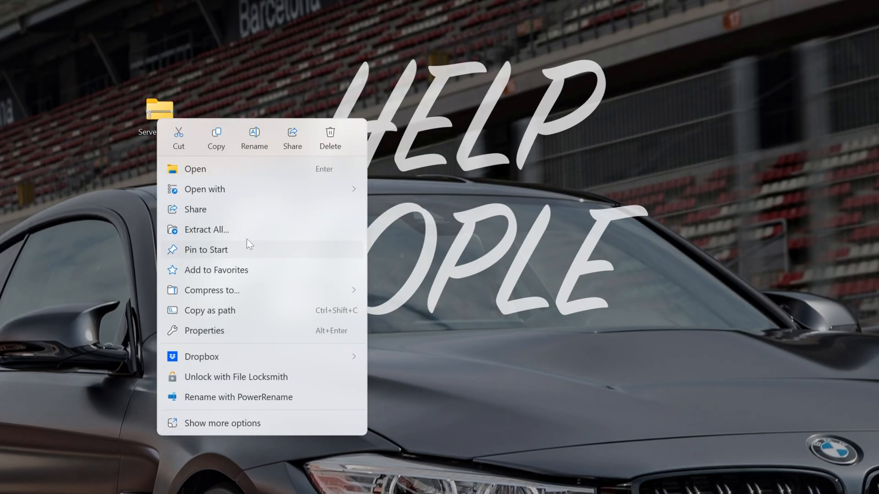
click(206, 229)
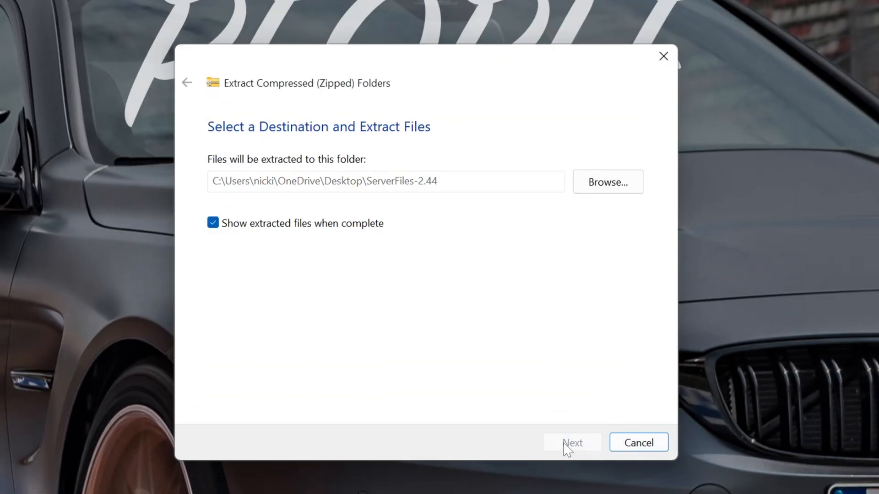
click(572, 442)
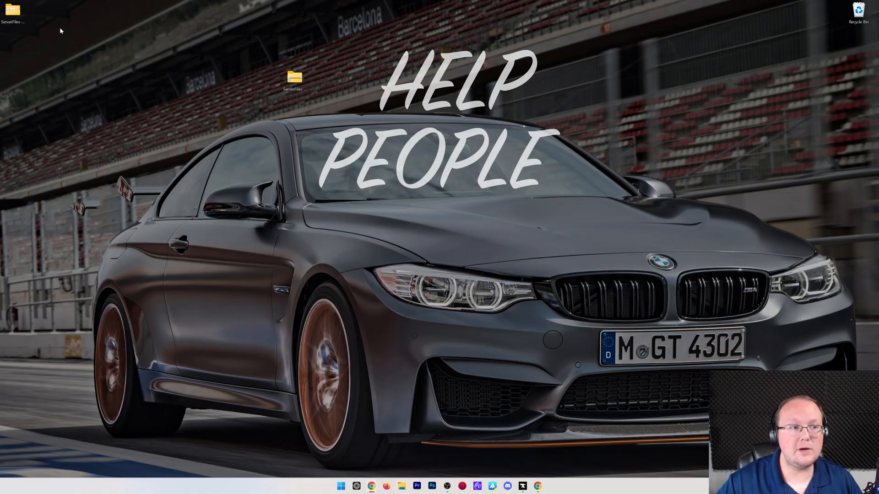
- Rename the extracted folder to 'All The Mods 10 Server' and open it
double_click(295, 78)
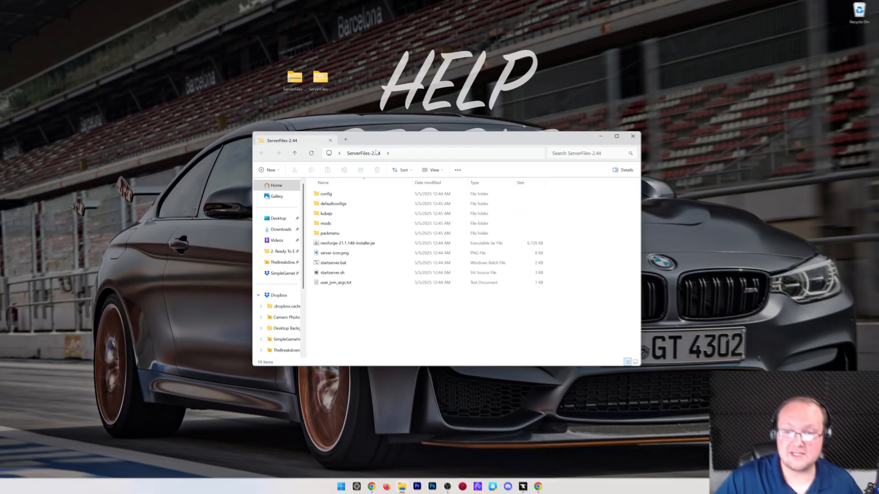
click(632, 136)
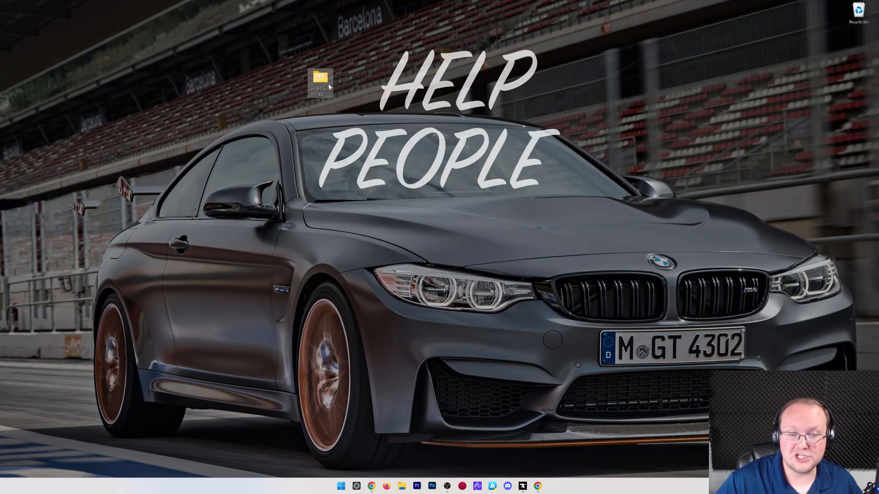
double_click(319, 78)
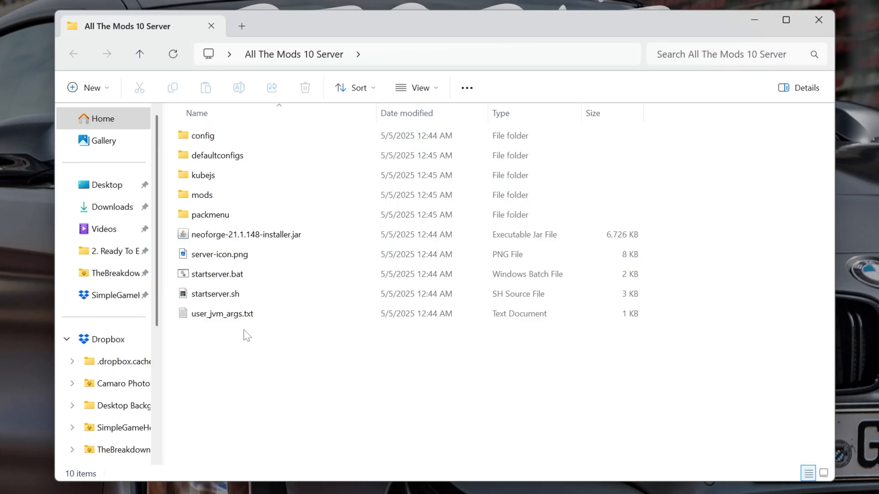
click(216, 274)
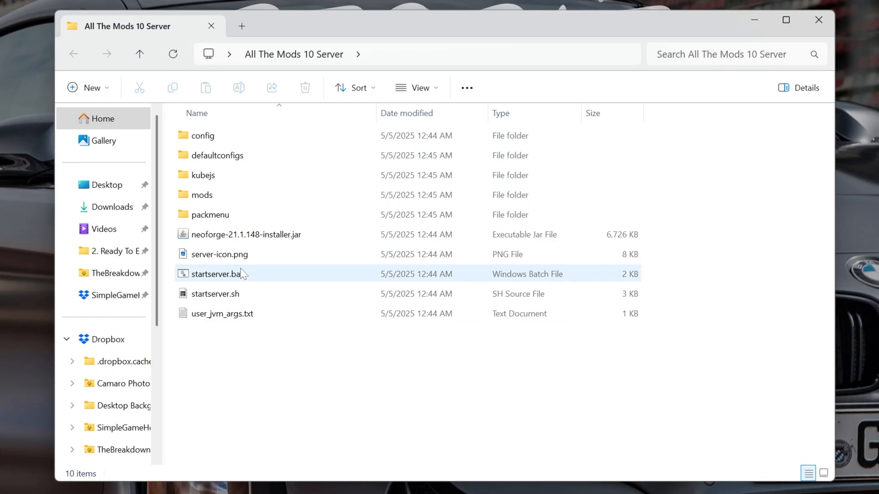
mouse_move(231, 277)
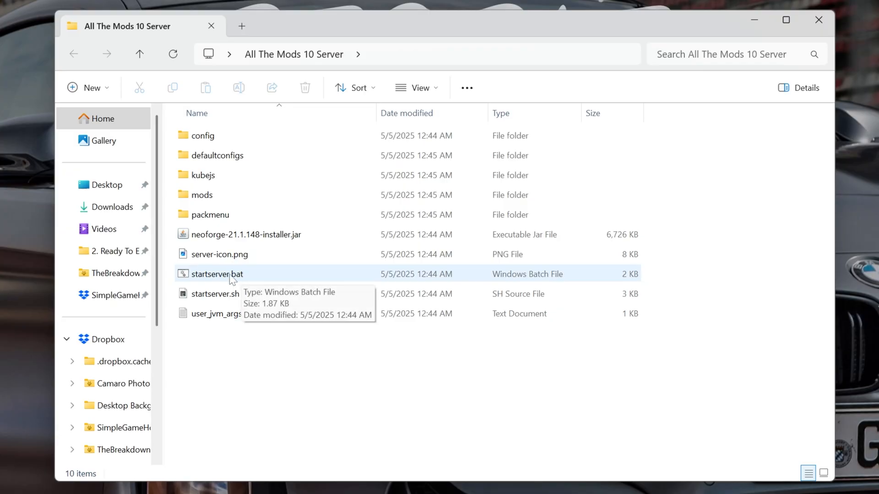
click(416, 87)
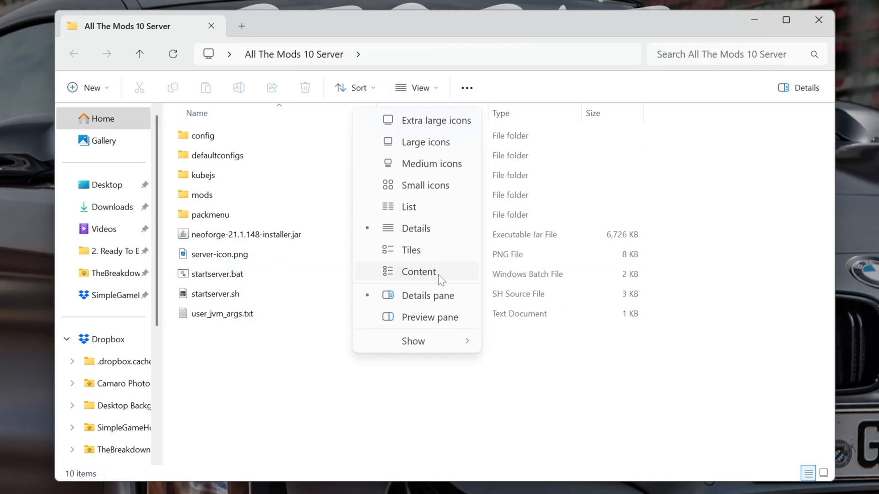
click(413, 341)
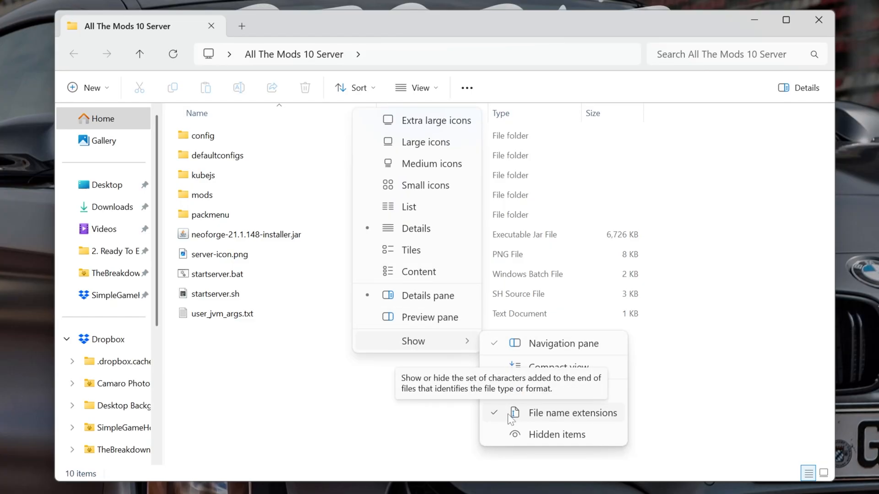
click(571, 413)
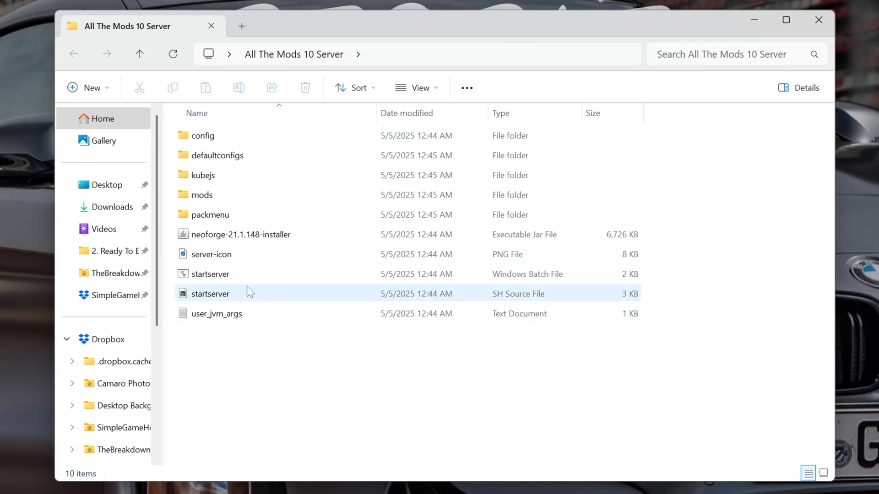
click(416, 88)
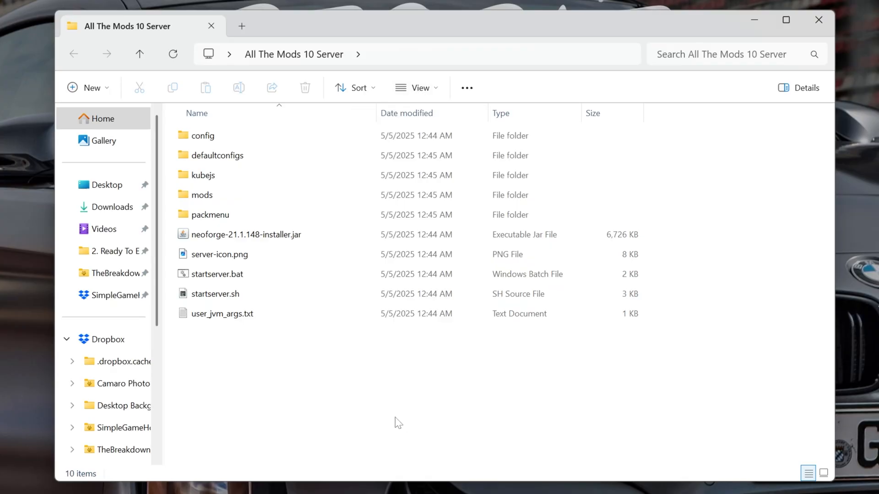
mouse_move(272, 429)
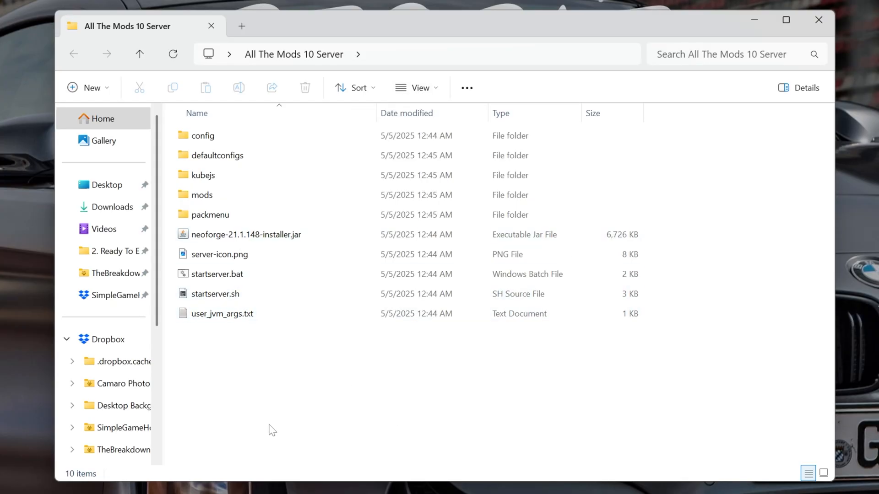
click(216, 274)
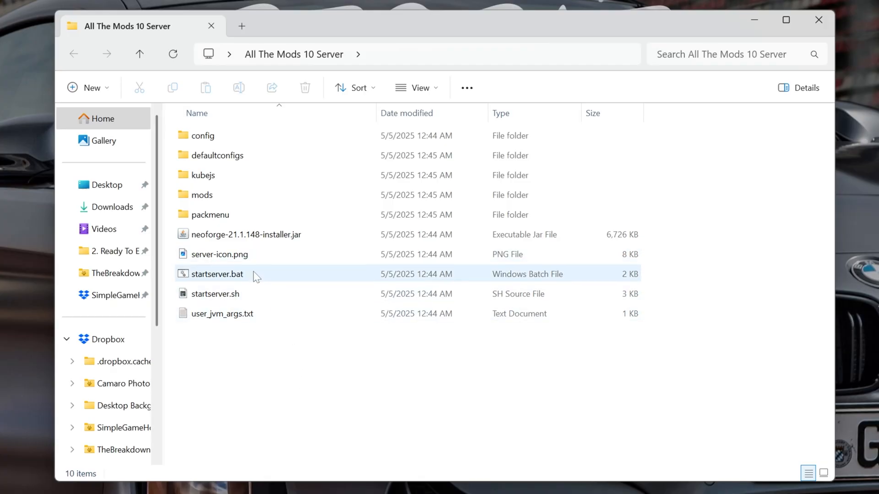
- Launch startserver.bat, bypassing the SmartScreen warning with More info and Run anyway
double_click(216, 274)
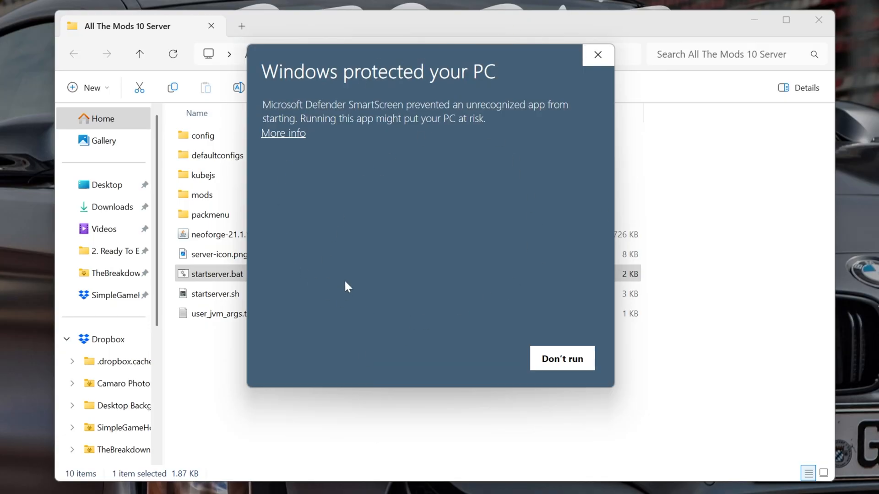
click(283, 132)
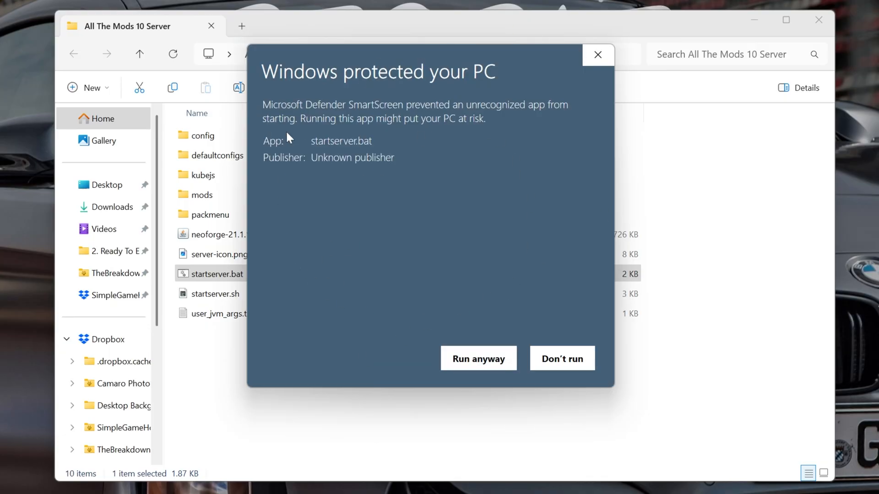
click(477, 358)
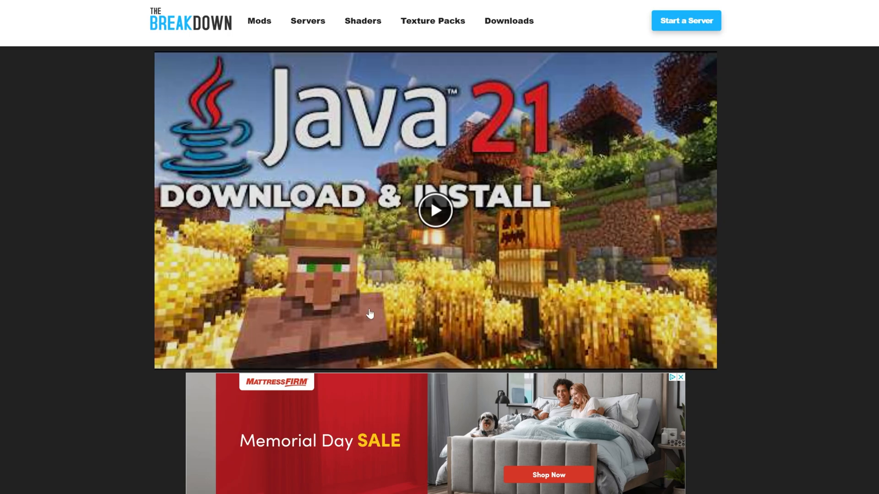
scroll(down, 3)
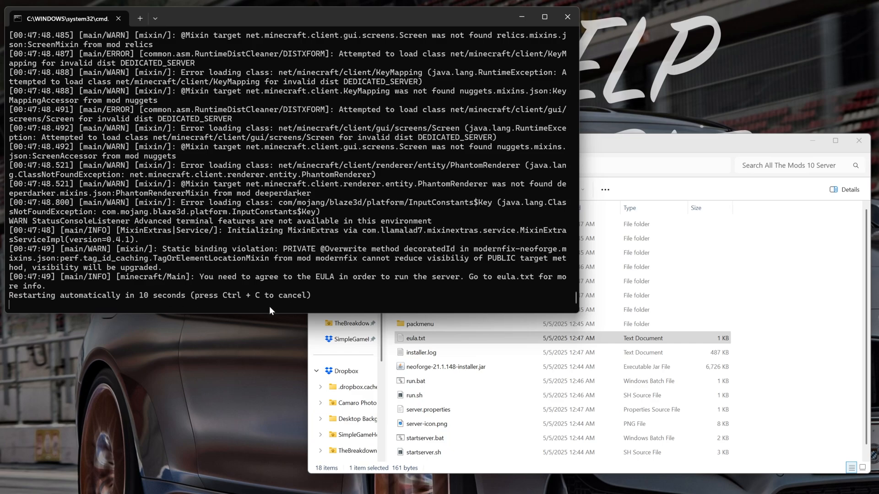
mouse_move(385, 275)
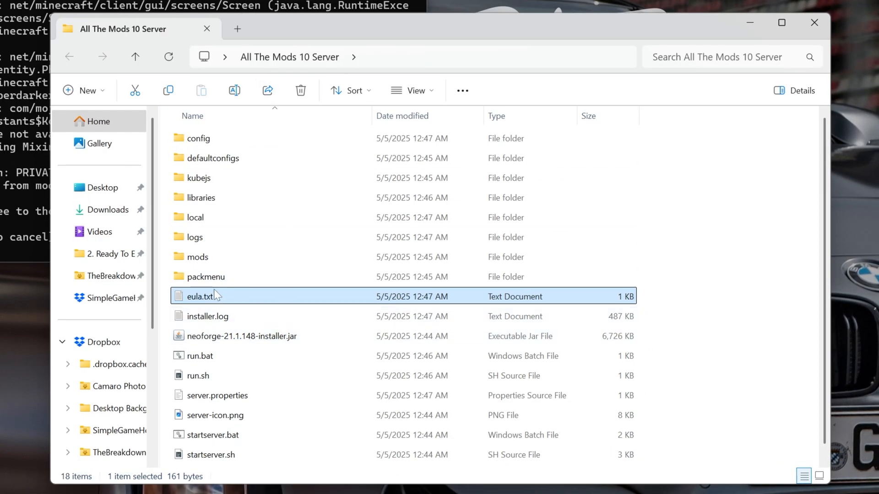
- Replace eula=false with eula=true in eula.txt, save, and close Notepad
double_click(213, 297)
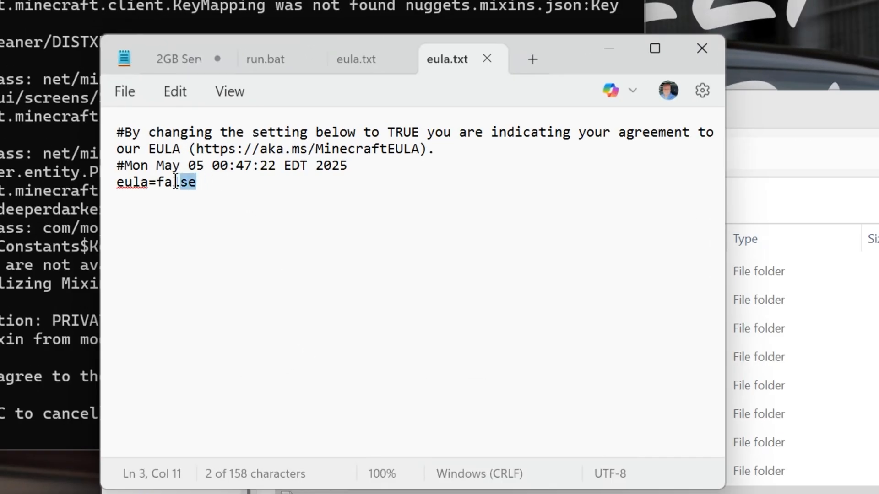
text(true)
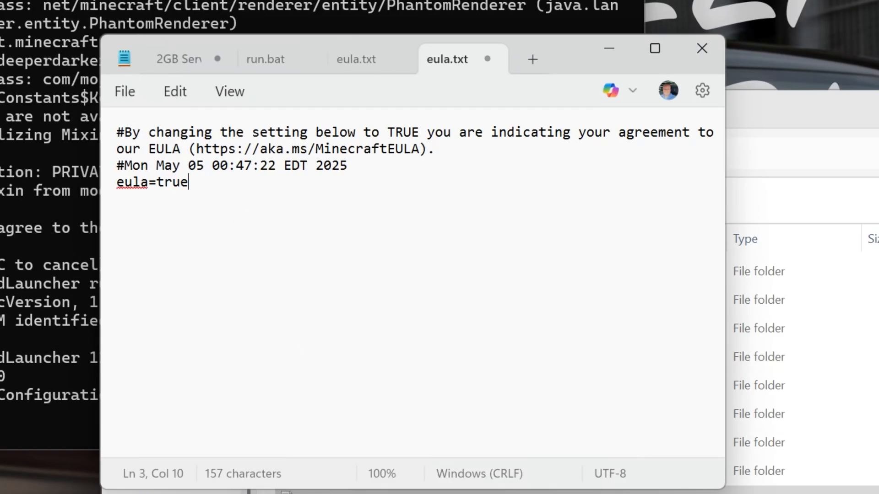
click(124, 92)
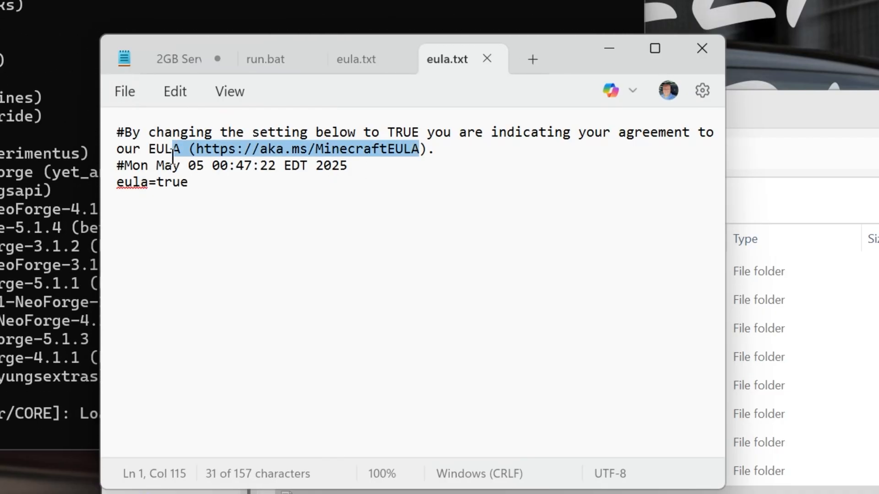
click(125, 91)
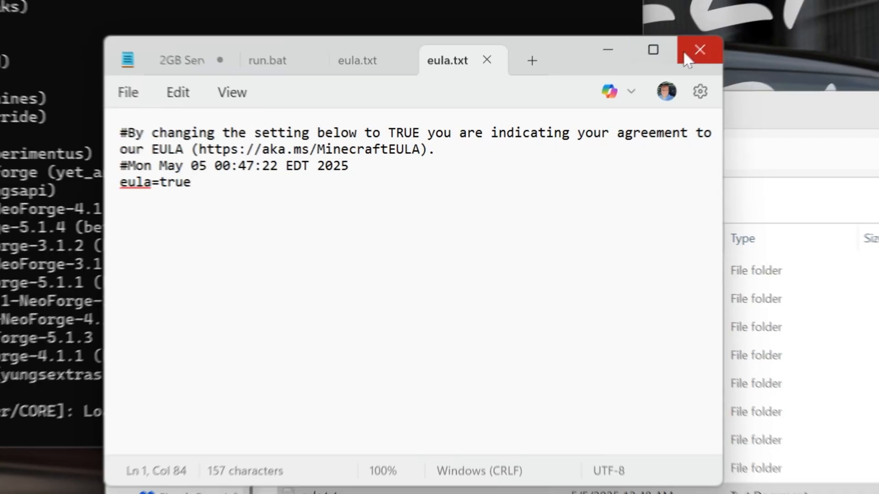
click(699, 50)
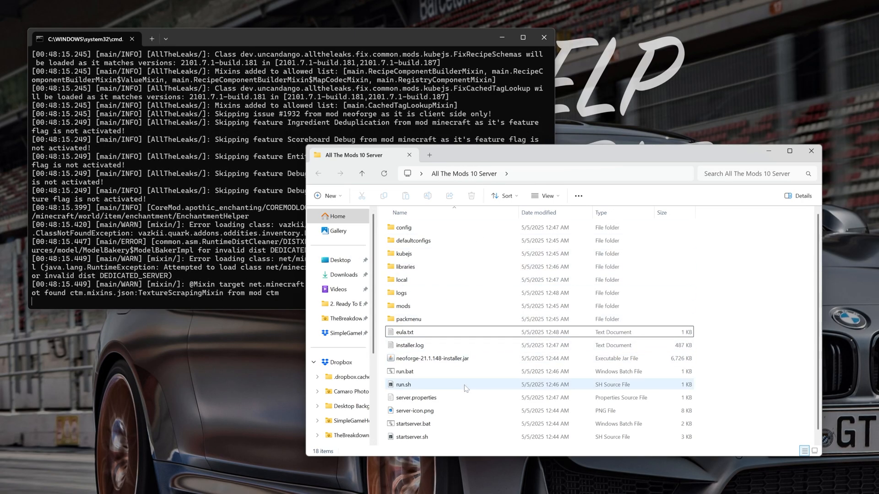
mouse_move(464, 386)
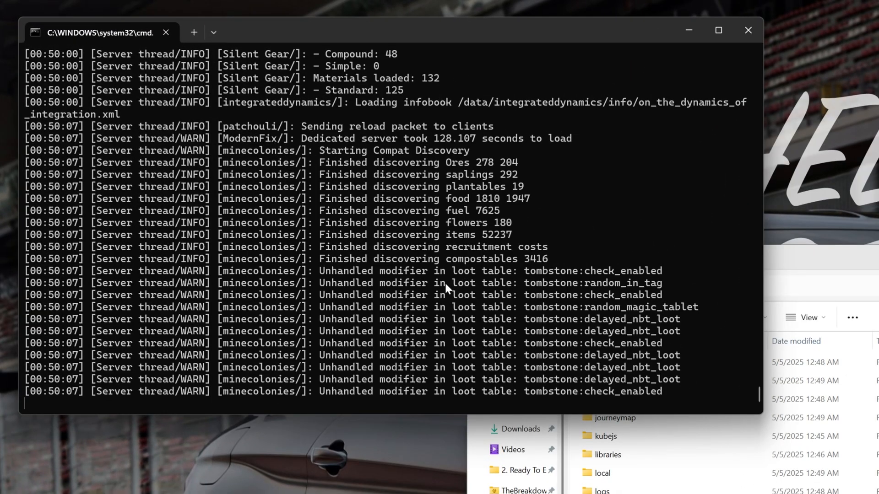
mouse_move(393, 151)
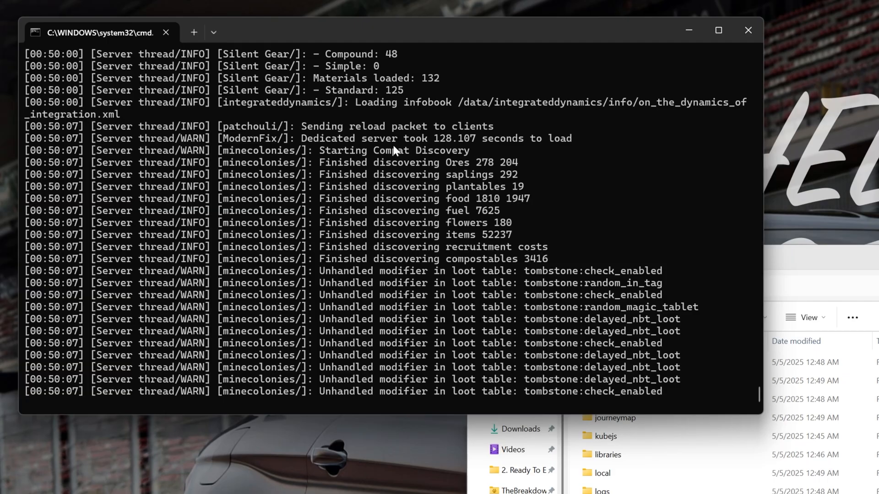
mouse_move(547, 144)
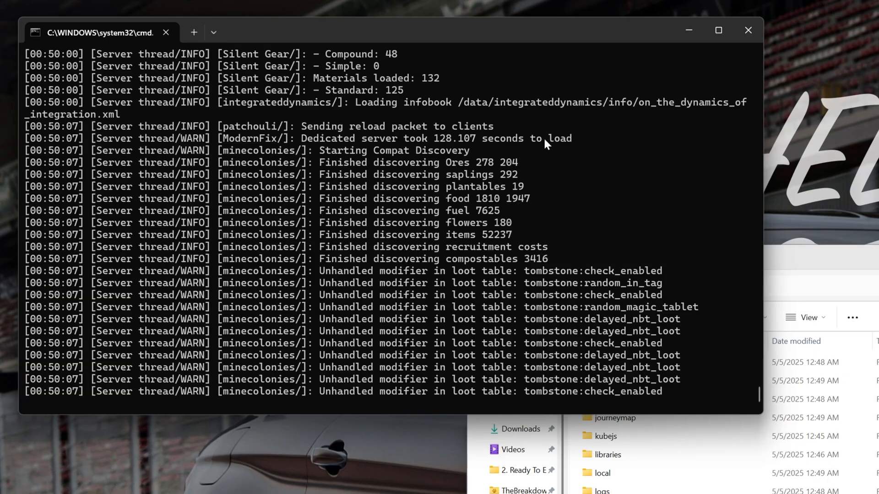
mouse_move(509, 415)
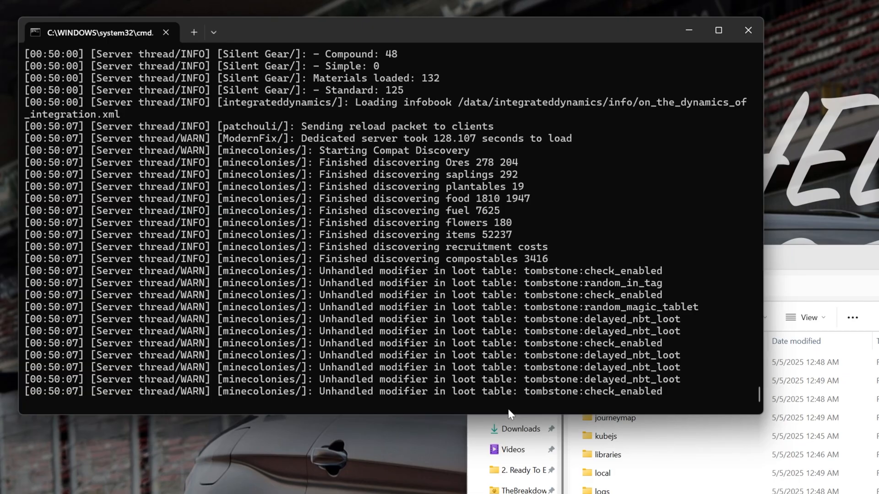
mouse_move(514, 330)
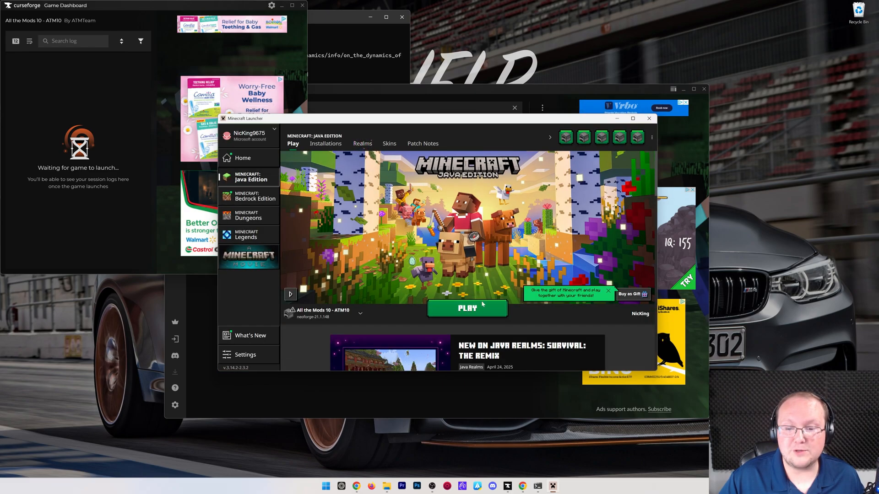
- In Multiplayer, add a server named 'Local Host' with address localhost
click(466, 308)
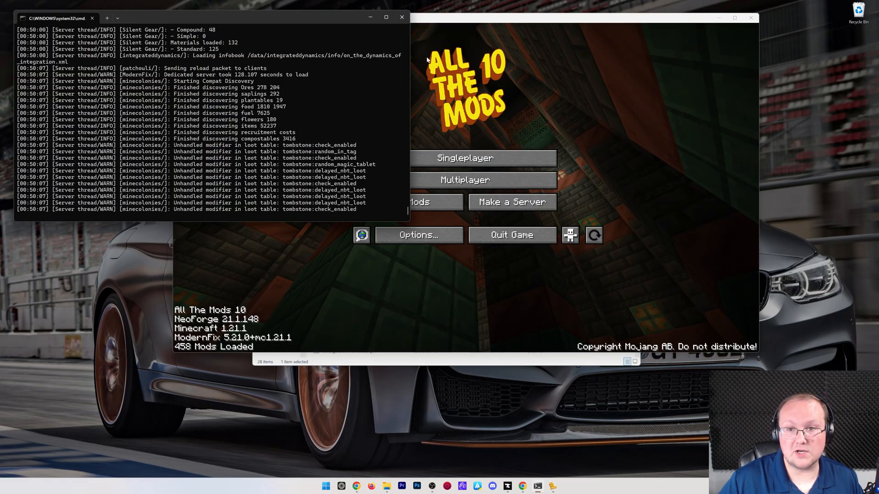
click(464, 180)
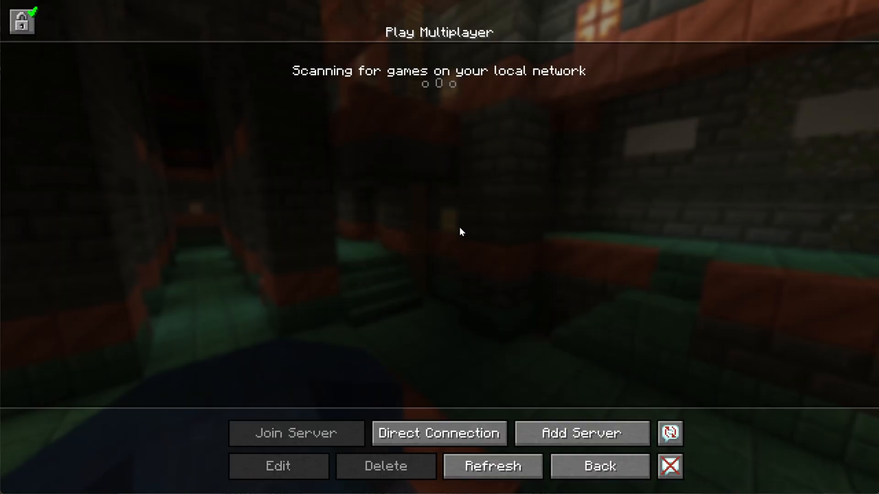
click(277, 466)
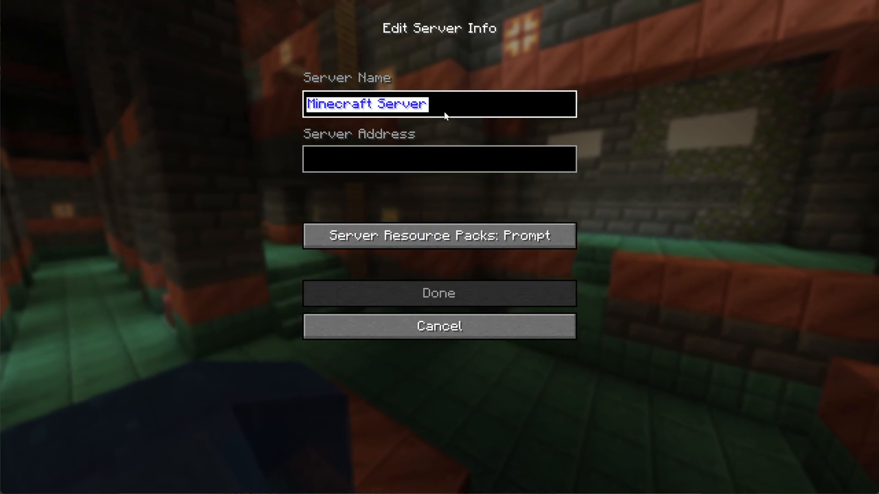
text(Local Host)
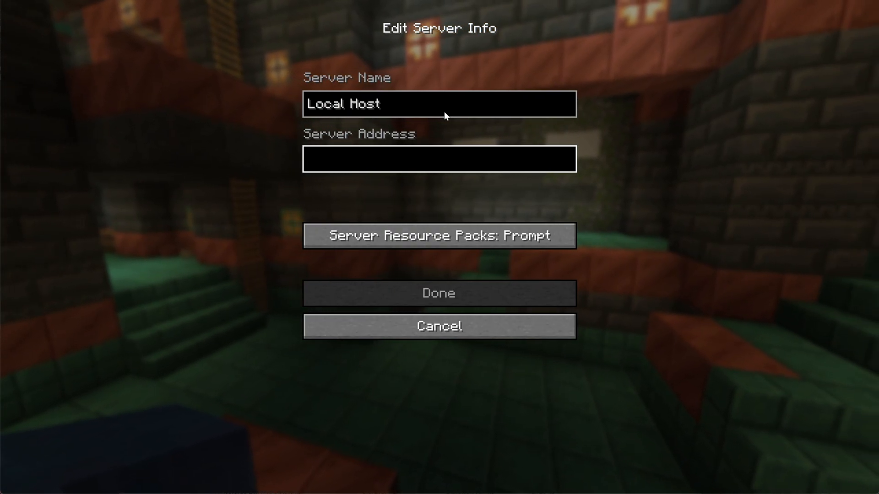
text(localhost)
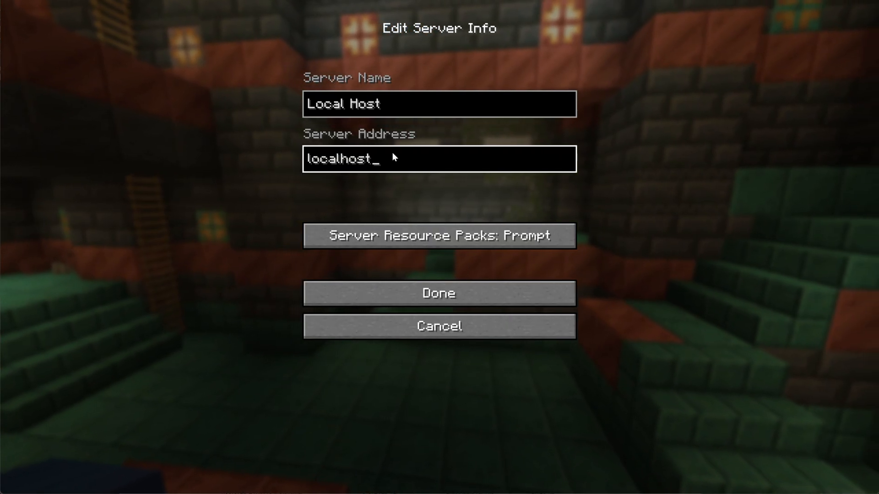
click(438, 293)
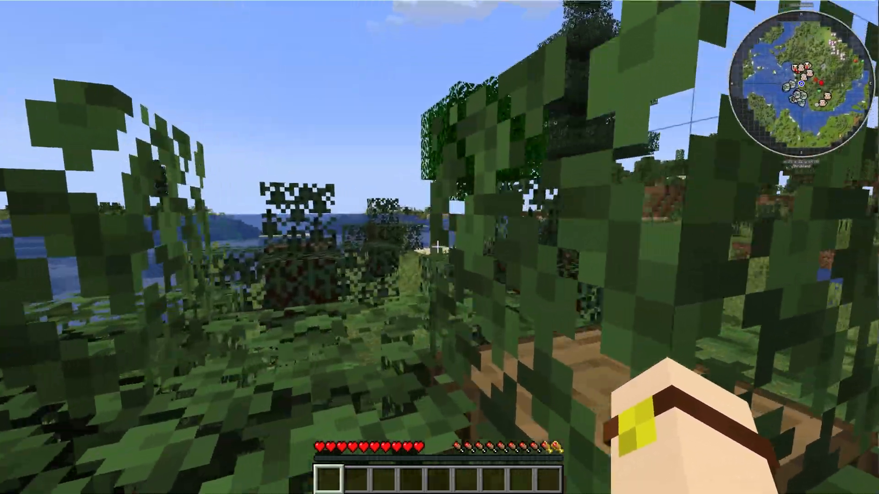
- Leave the Local Host game world and switch over to the browser
key(F3)
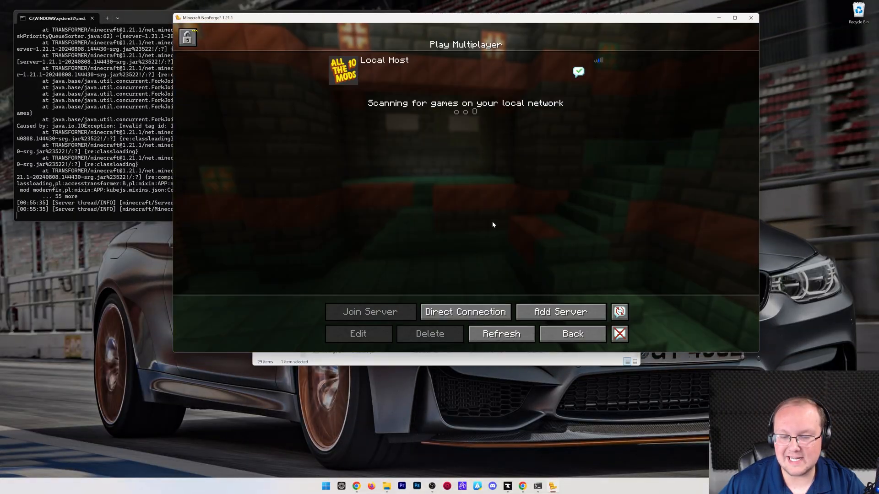
click(500, 333)
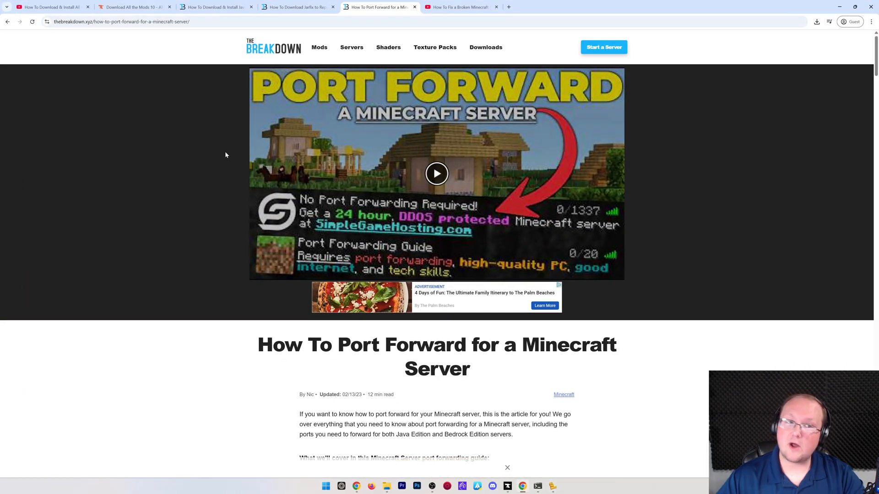
- Review the port-forwarding and broken-server guide tabs, then return to Minecraft's main menu
click(52, 7)
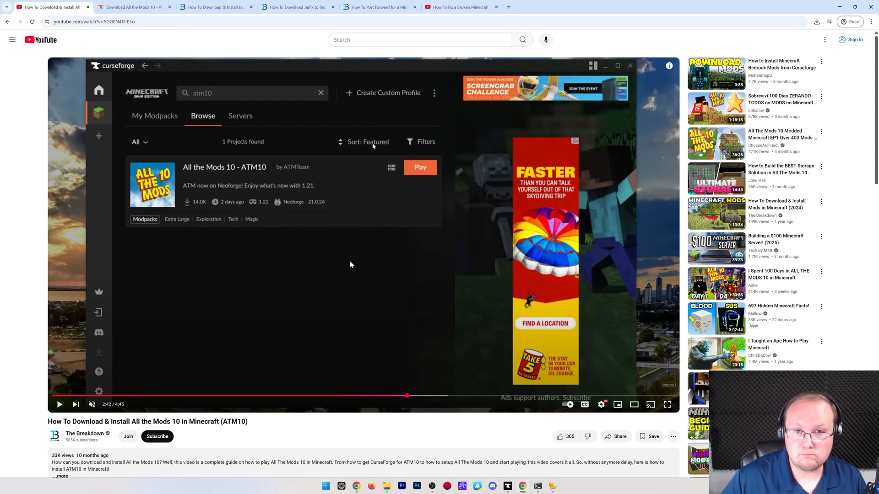
mouse_move(422, 66)
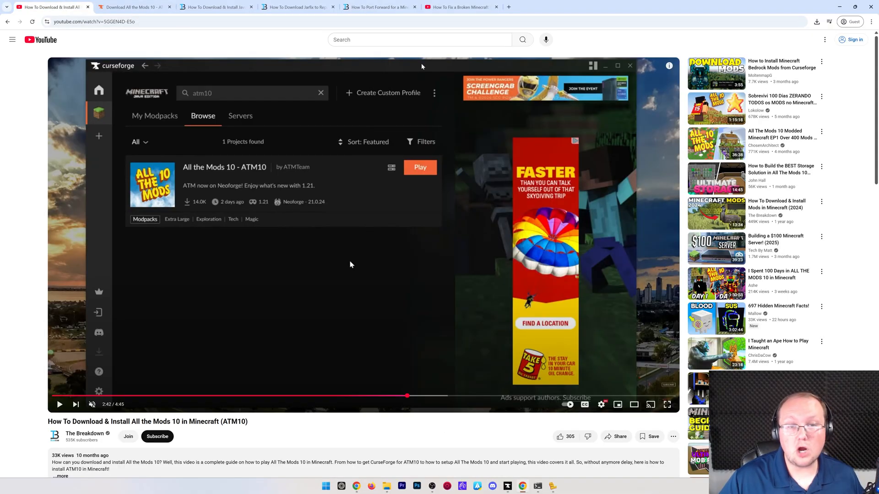
click(380, 7)
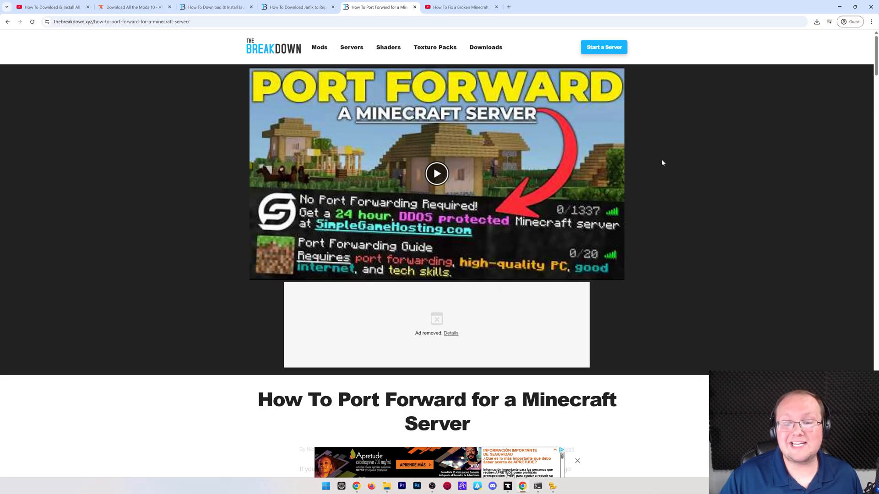
scroll(down, 3)
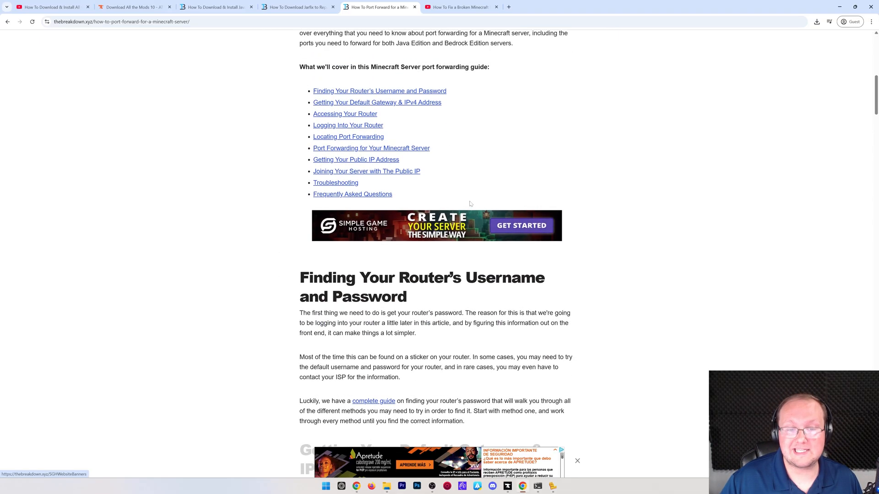
scroll(up, 3)
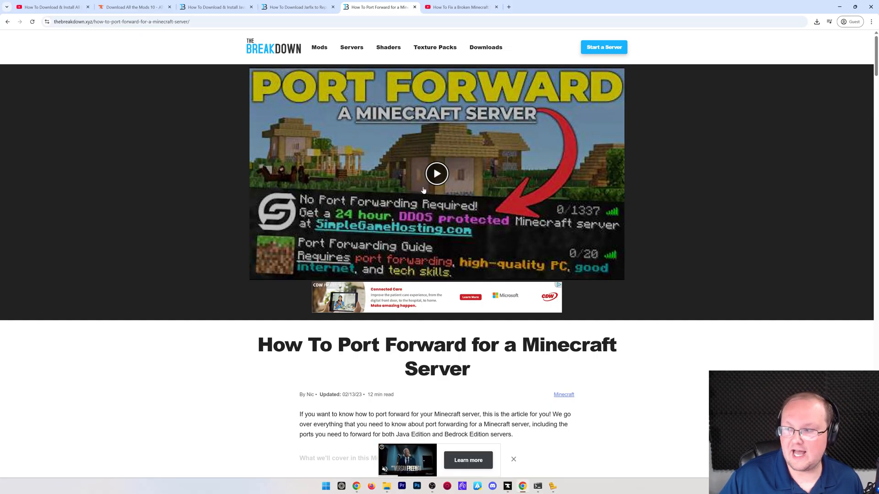
click(460, 7)
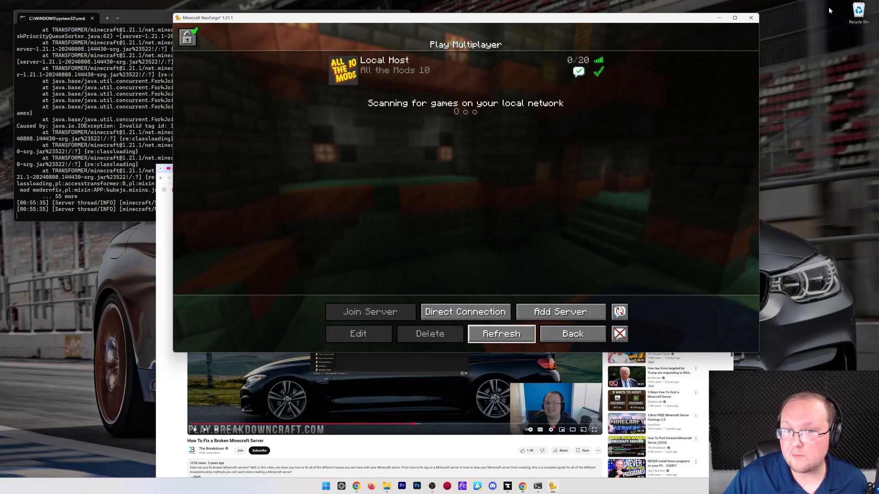
click(572, 333)
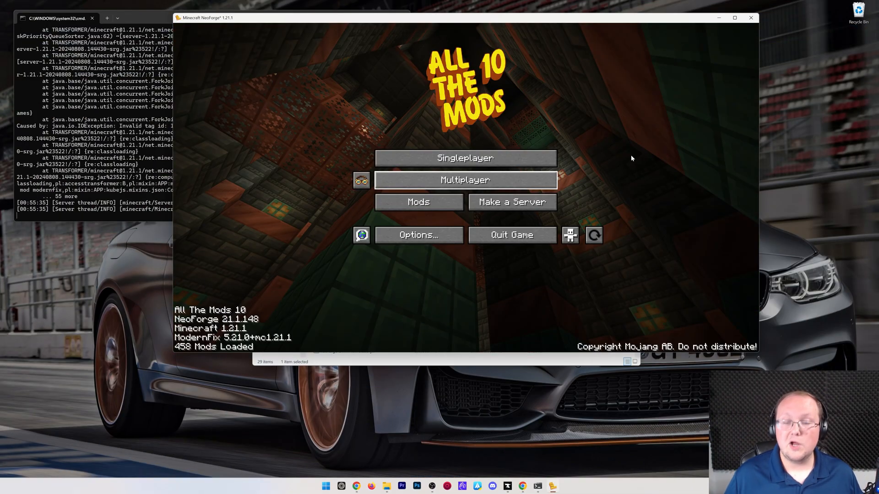